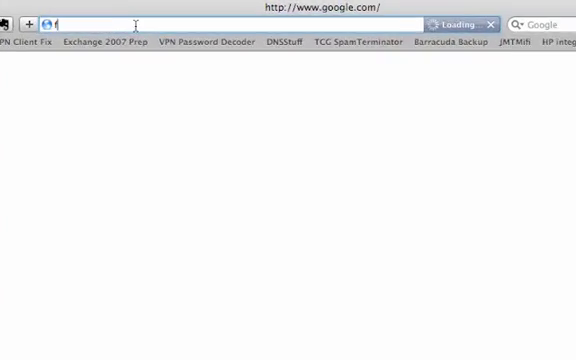
# Connect to ftp.tcgamerica.com from the address bar and choose Guest access.
pyautogui.write('ftp.tcgam')
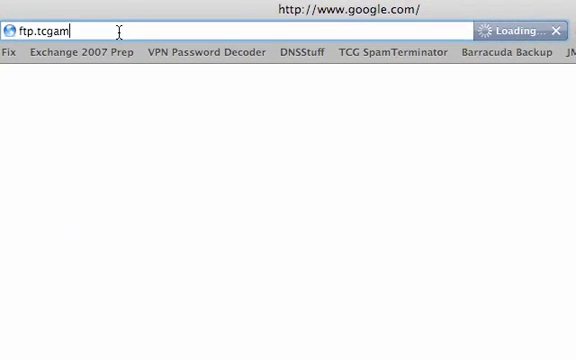
pyautogui.press('Return')
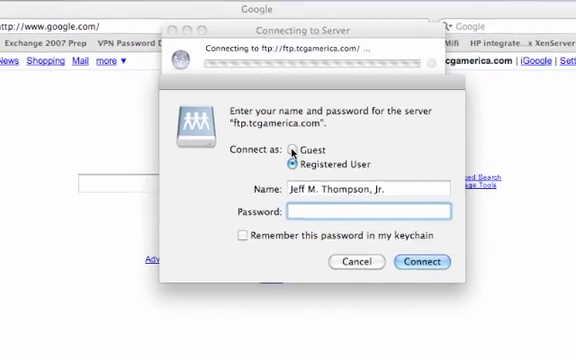
pyautogui.click(280, 146)
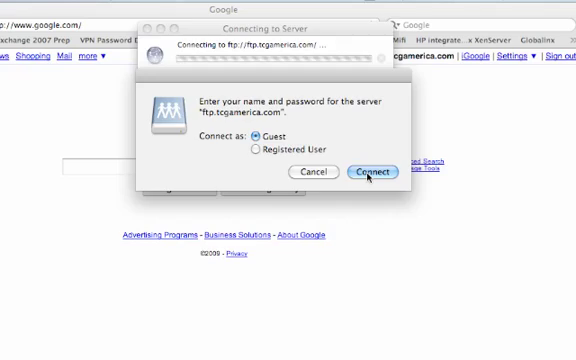
# Connect as guest and browse into the Cisco VPN Client folder's Mac build to mount its disk image.
pyautogui.click(372, 176)
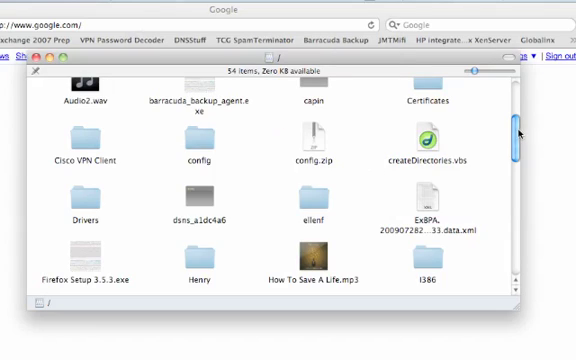
pyautogui.scroll(3)
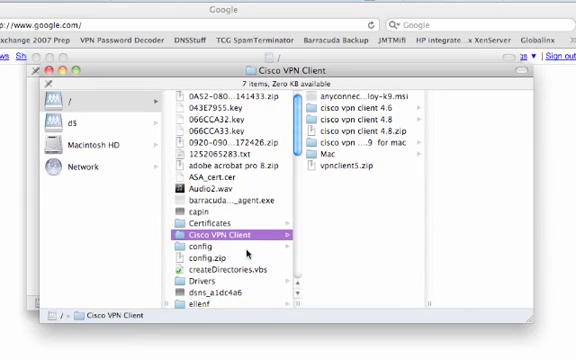
pyautogui.click(344, 146)
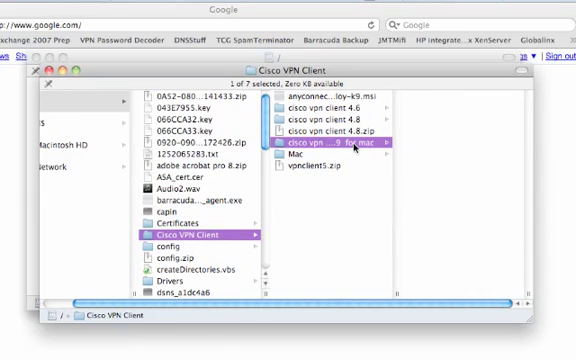
pyautogui.click(336, 144)
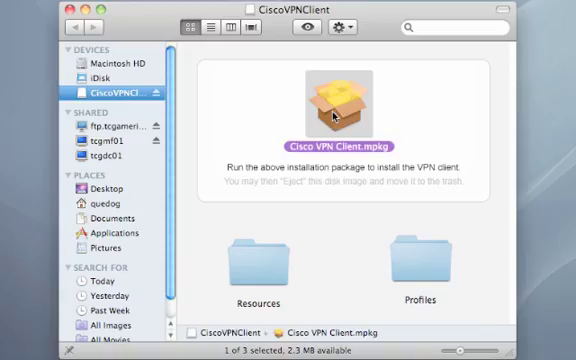
# Launch Cisco VPN Client.mpkg, allow its pre-check, pass the introduction and agree to the license.
pyautogui.doubleClick(348, 98)
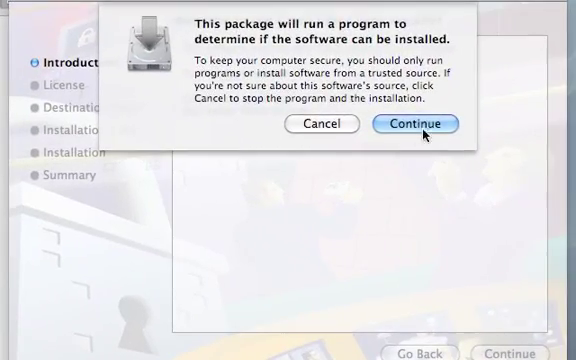
pyautogui.click(414, 124)
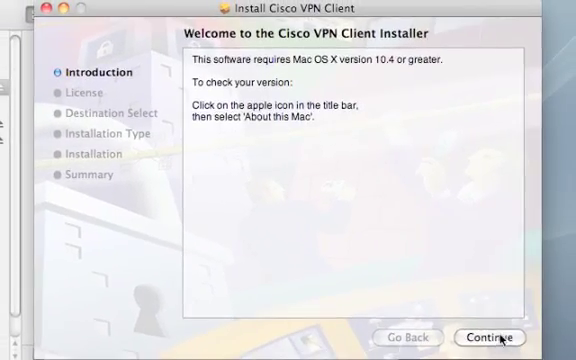
pyautogui.click(492, 336)
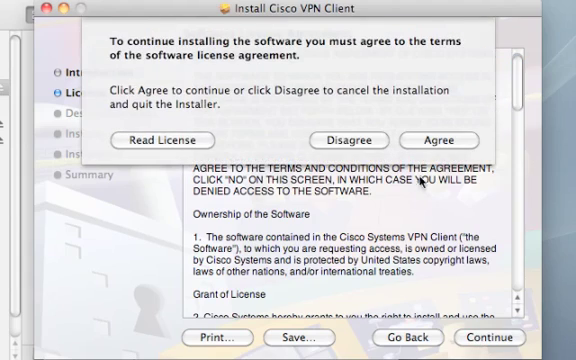
pyautogui.click(460, 140)
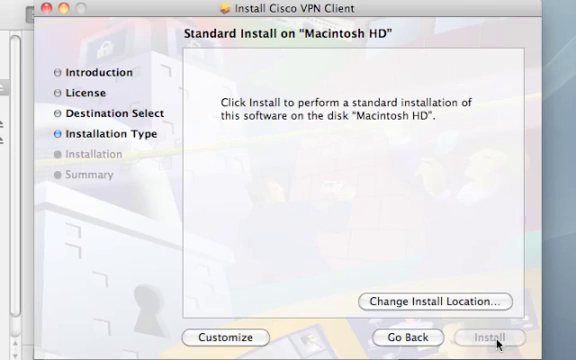
# Run the standard install on Macintosh HD with the admin password and close the finished installer.
pyautogui.click(508, 336)
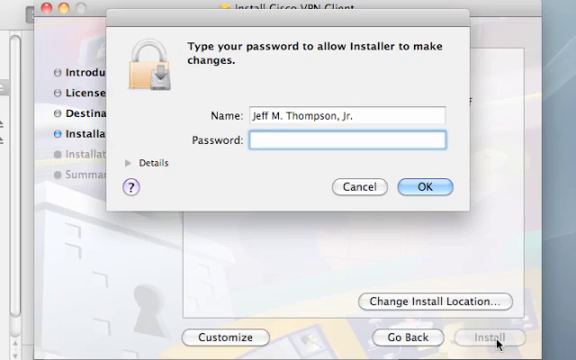
pyautogui.click(412, 188)
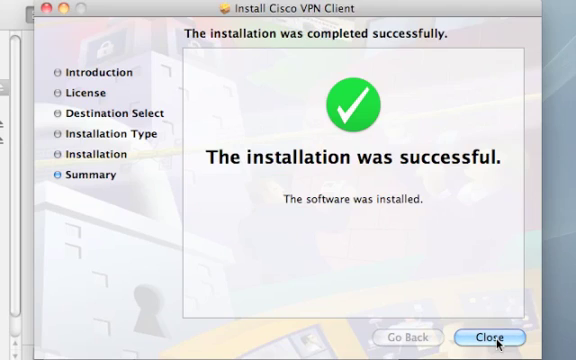
pyautogui.click(488, 336)
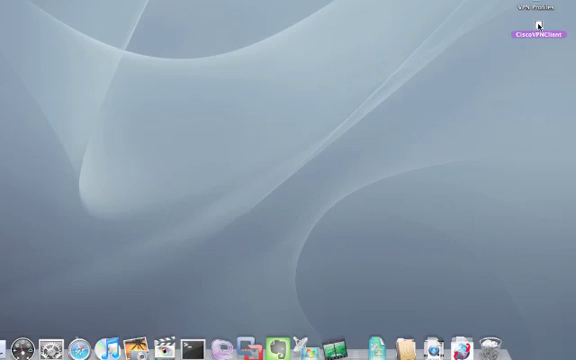
pyautogui.moveTo(136, 72)
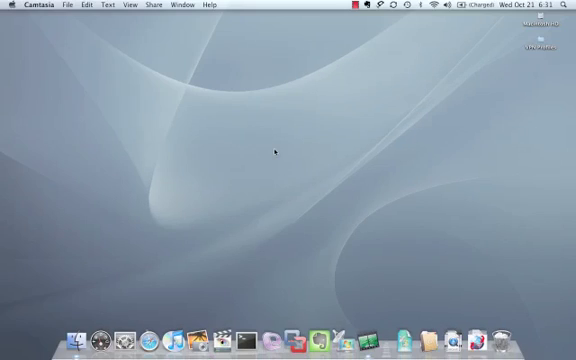
pyautogui.moveTo(320, 216)
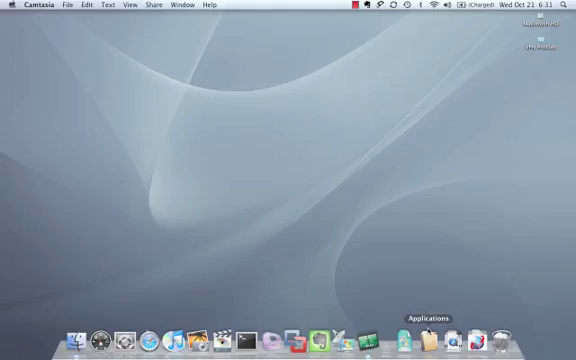
# Locate VPNClient in the Applications folder from the Dock and launch it.
pyautogui.rightClick(424, 338)
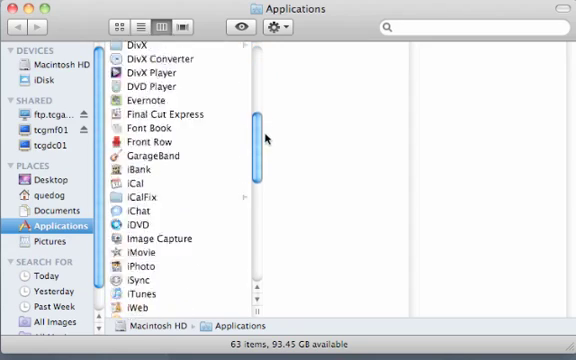
pyautogui.scroll(-3)
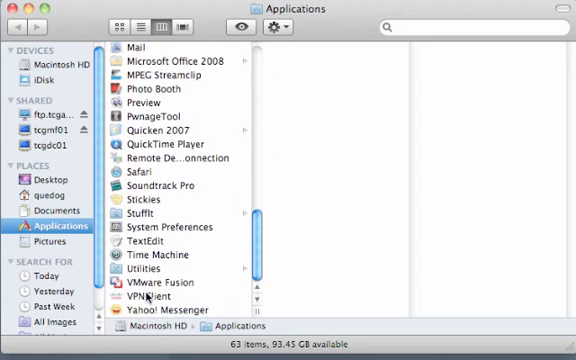
pyautogui.click(164, 296)
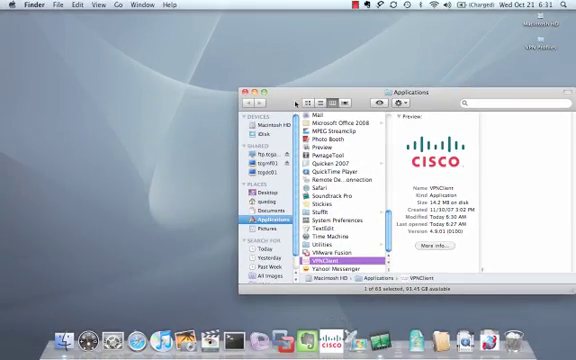
pyautogui.click(256, 100)
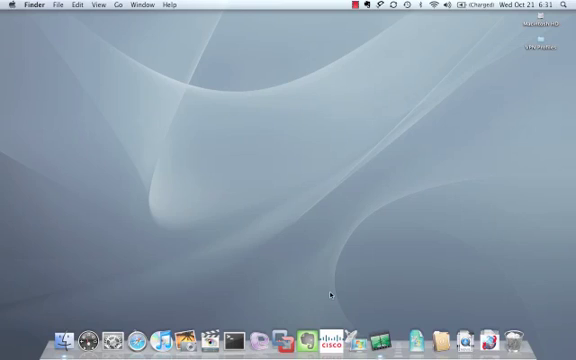
pyautogui.moveTo(328, 330)
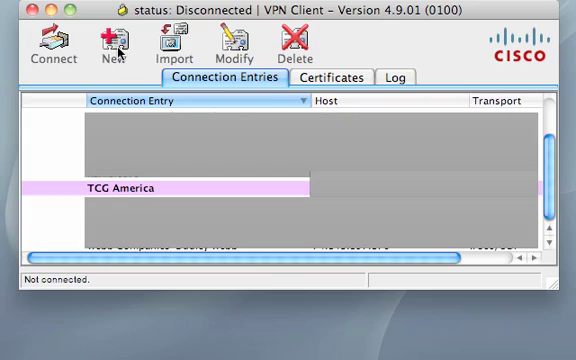
# Create a new TCG America connection entry and fill in its Authentication settings.
pyautogui.click(116, 44)
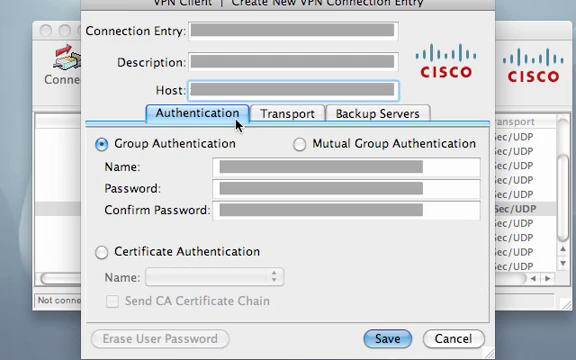
pyautogui.click(340, 164)
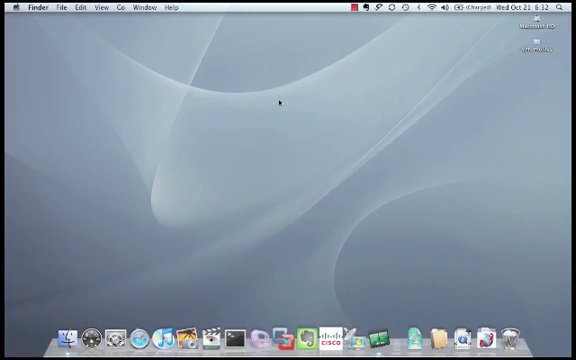
pyautogui.moveTo(302, 252)
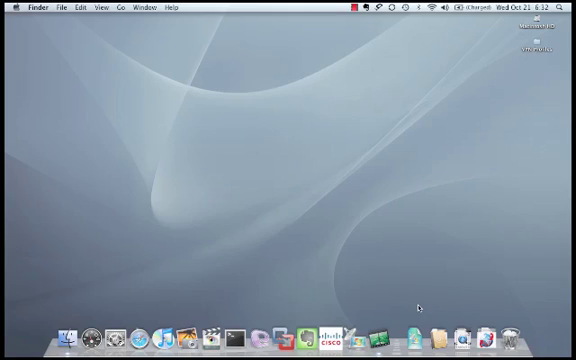
pyautogui.moveTo(436, 344)
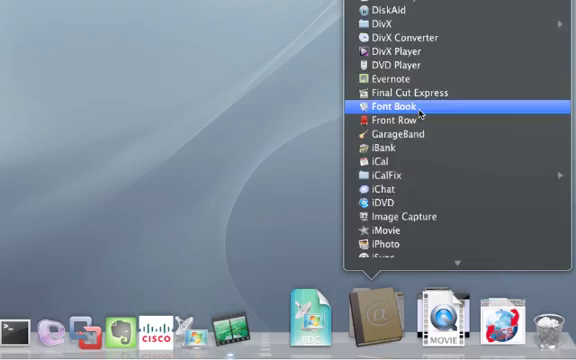
# Scroll the Applications list to find and open Terminal.
pyautogui.scroll(-3)
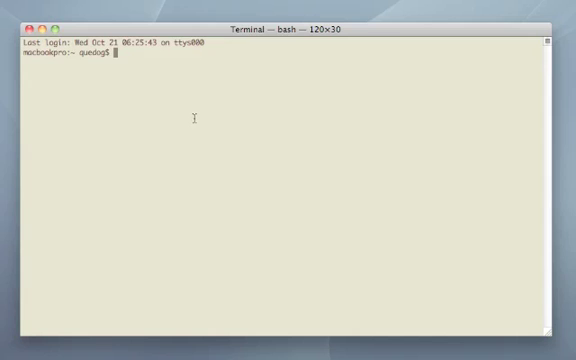
# Change directory to /etc/CiscoSystemsVPNClient/Profiles.
pyautogui.write('cd')
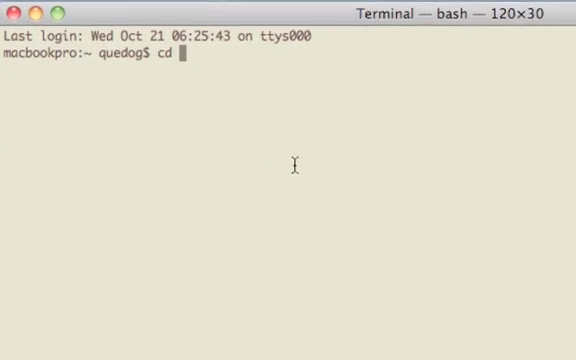
pyautogui.write('/etc/')
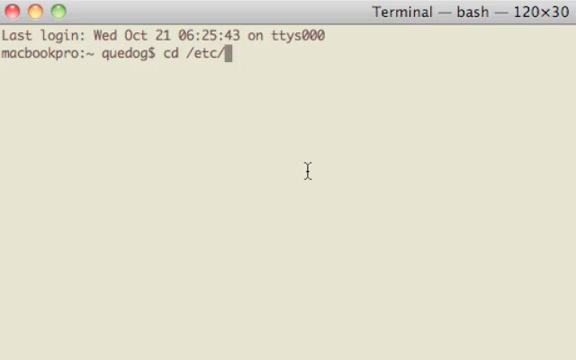
pyautogui.write('CiscoSy')
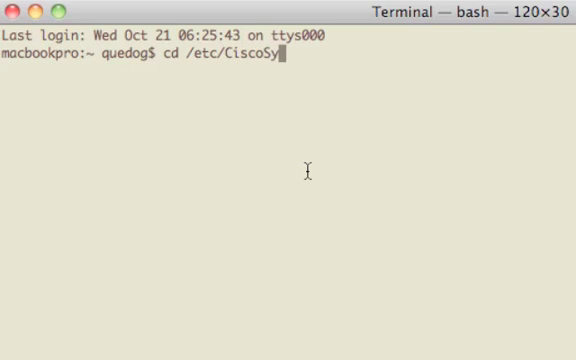
pyautogui.write('stemsVPN')
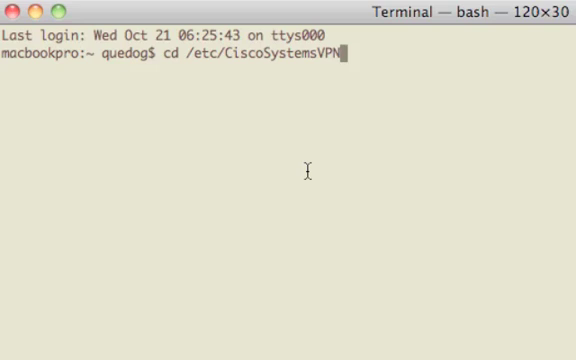
pyautogui.write('Client/')
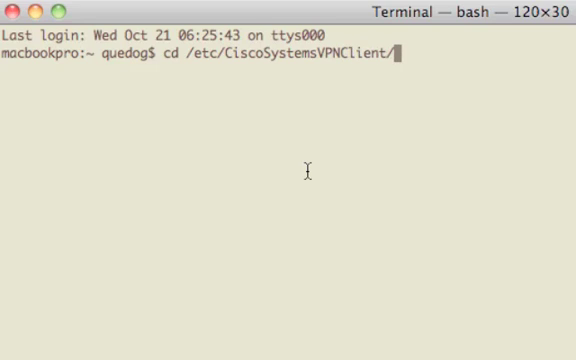
pyautogui.write('Profiles')
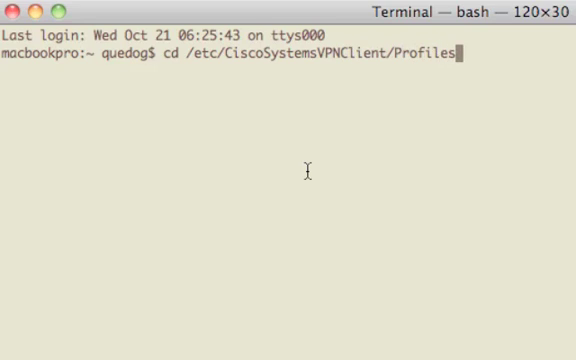
pyautogui.press('Return')
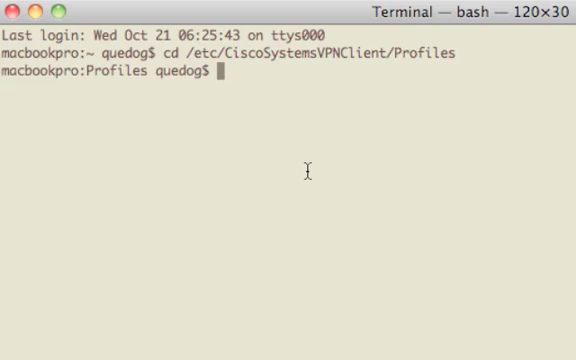
# Enter the pico command naming the profile's .pcf file.
pyautogui.write('pico')
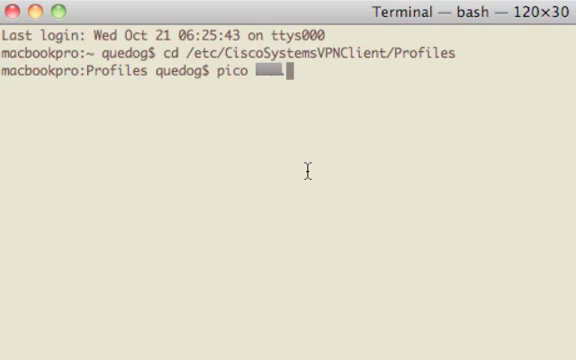
pyautogui.write('.pcf')
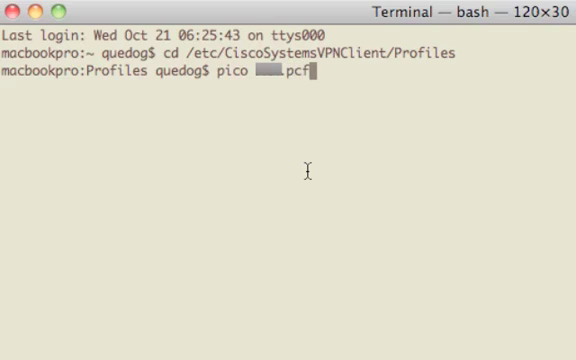
# Append UseLegacyIKEPort=0 at the end of the .pcf profile, then save and exit.
pyautogui.press('Return')
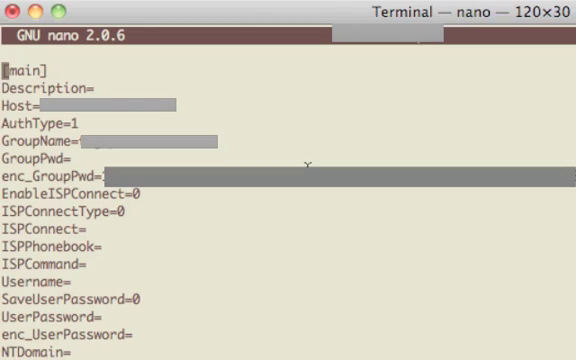
pyautogui.scroll(-3)
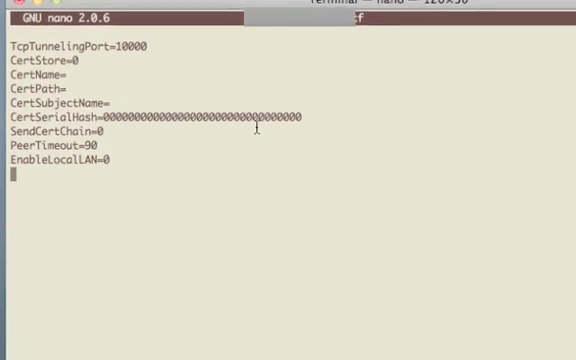
pyautogui.write('Use')
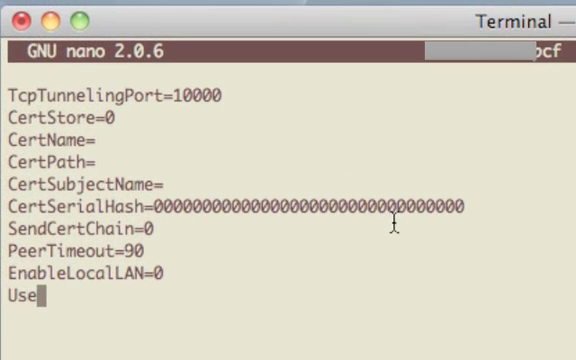
pyautogui.write('Legacy')
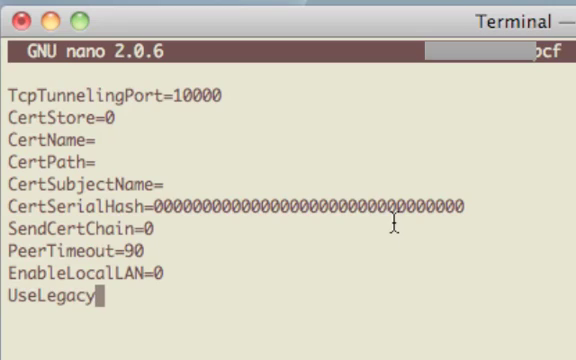
pyautogui.write('IKEPort=0')
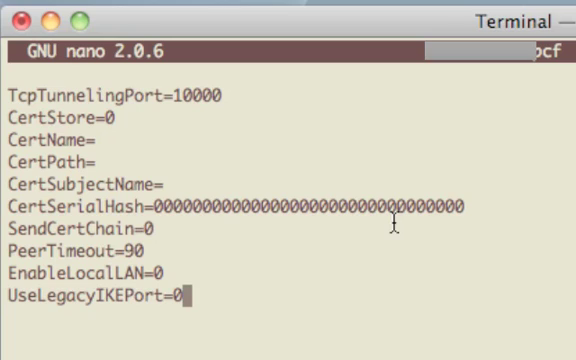
pyautogui.press('ctrl+x')
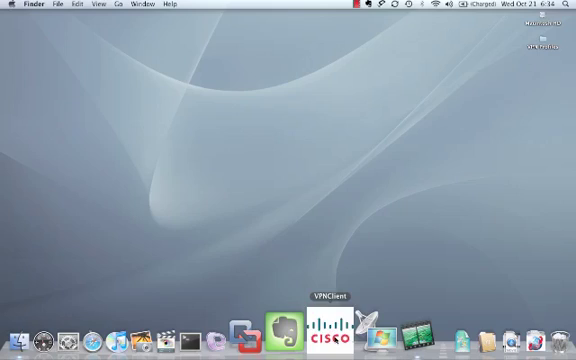
# Relaunch VPNClient, connect with the TCG America entry and sign in as administrator.
pyautogui.click(332, 332)
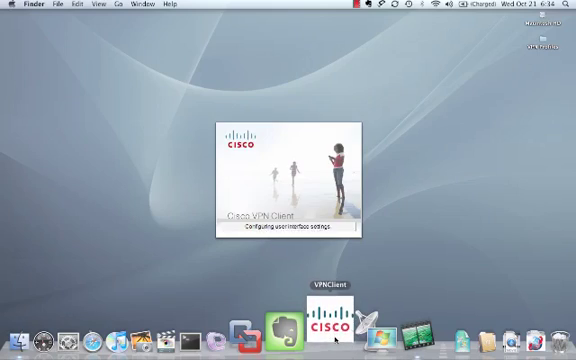
pyautogui.click(328, 318)
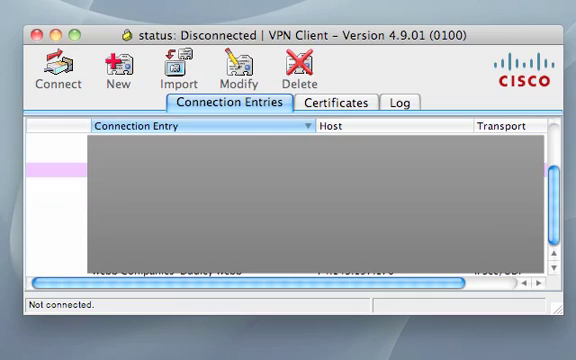
pyautogui.click(48, 70)
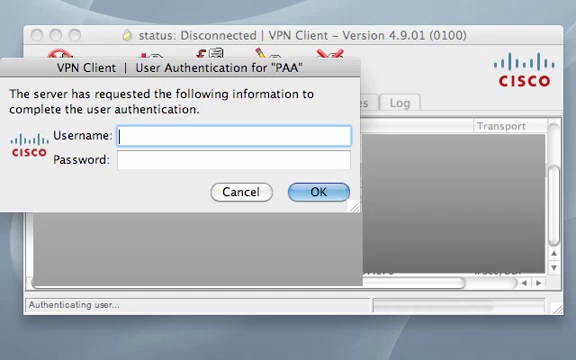
pyautogui.write('administrator')
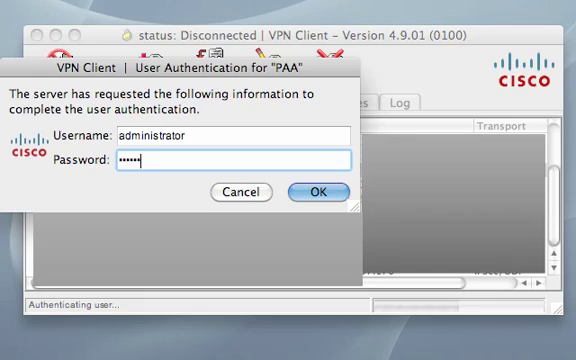
pyautogui.click(324, 192)
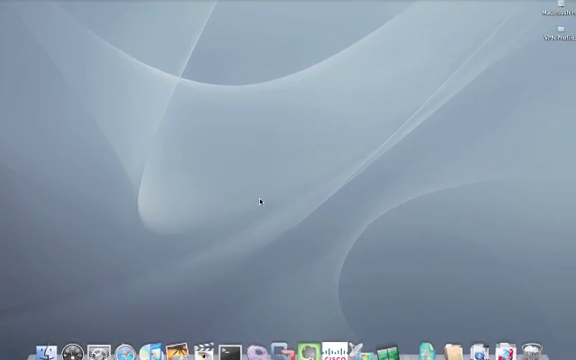